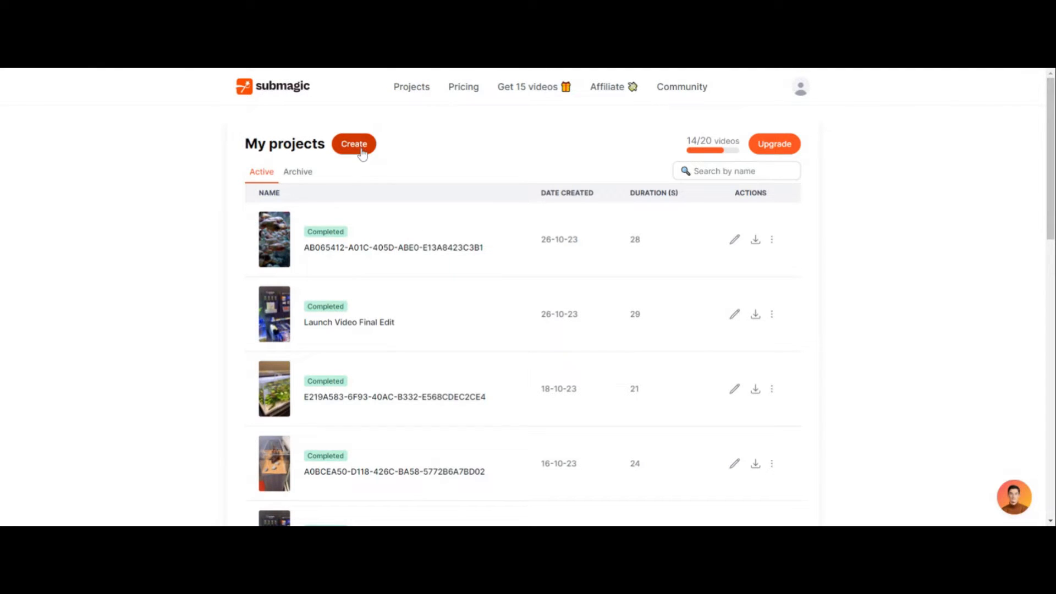
Start a new Submagic project from My projects to reach the video upload page.
left_click(353, 144)
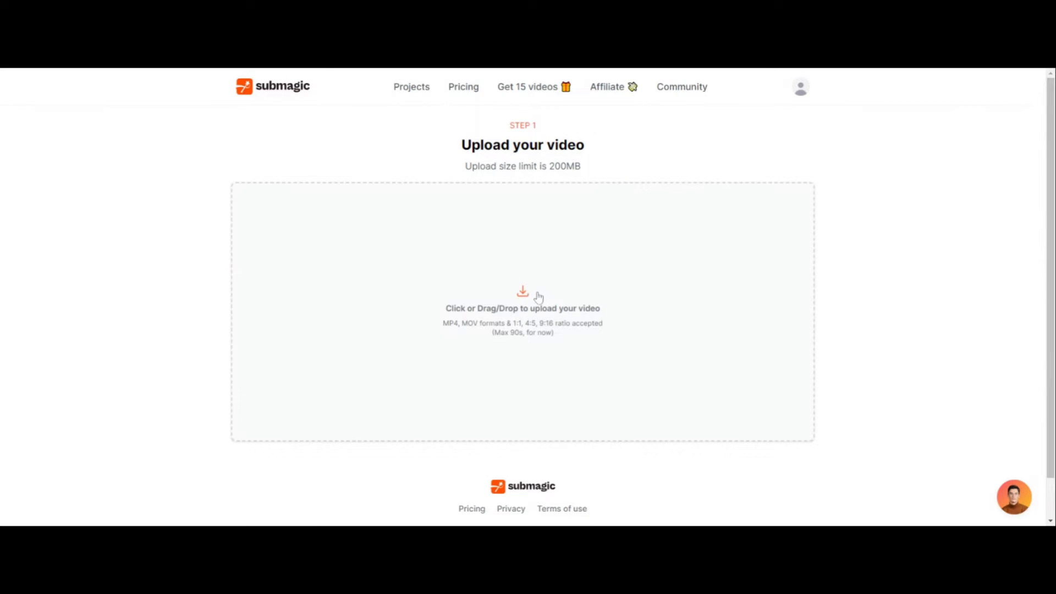
mouse_move(523, 296)
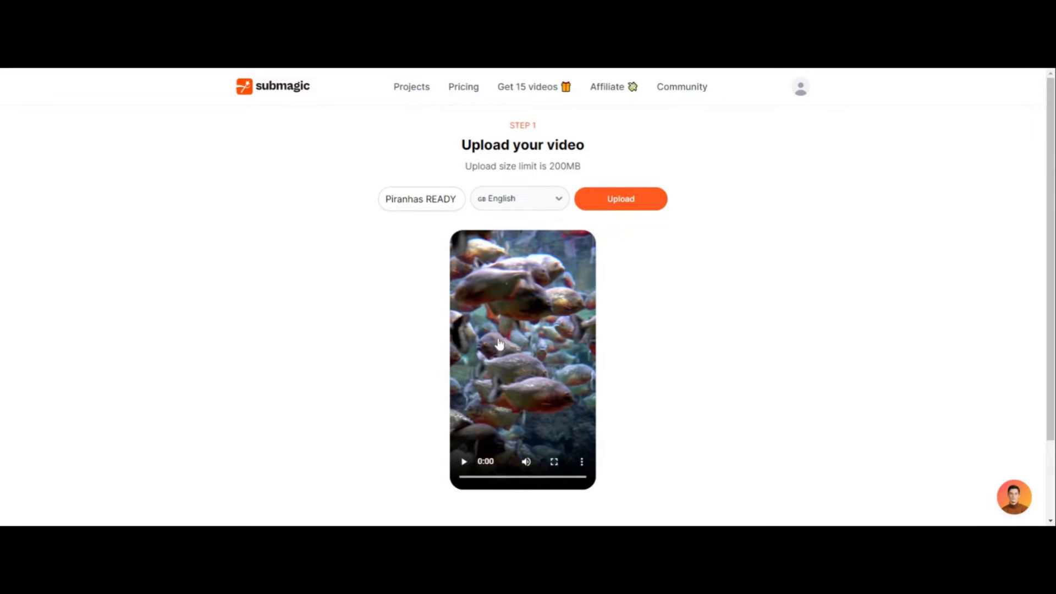
mouse_move(494, 306)
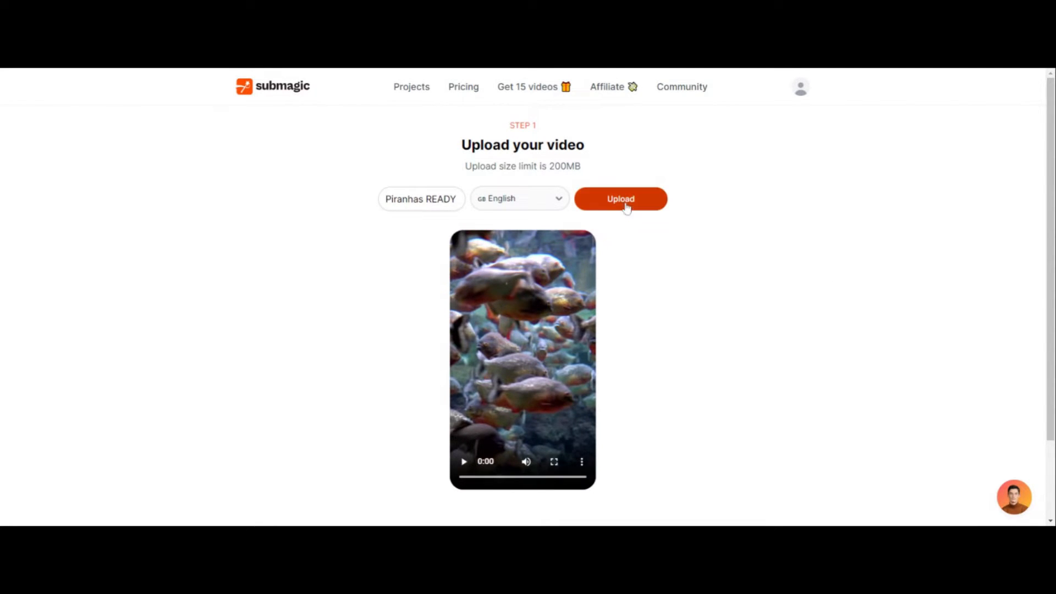
left_click(620, 198)
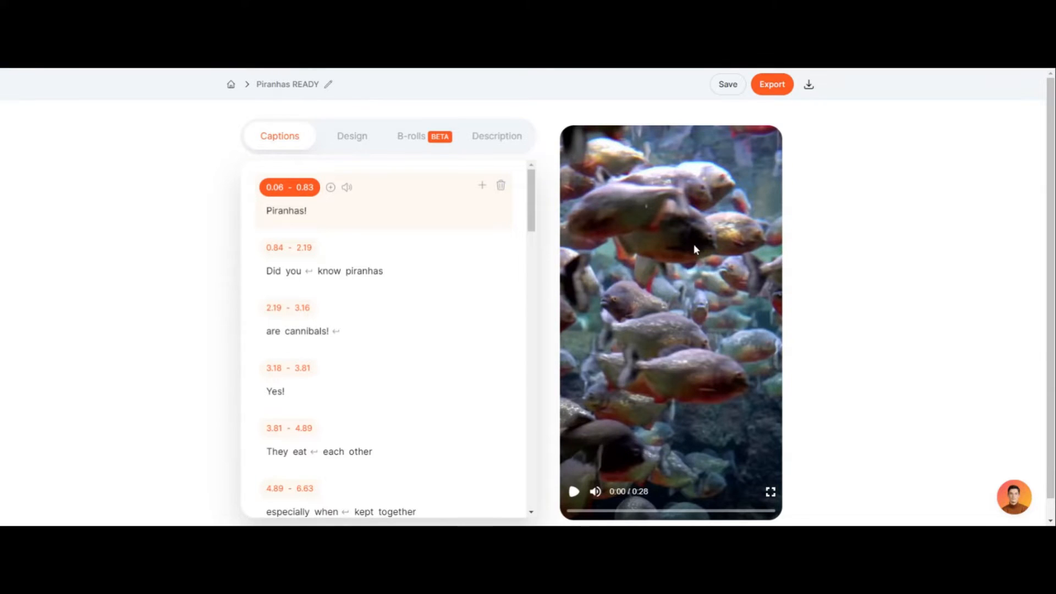
mouse_move(231, 271)
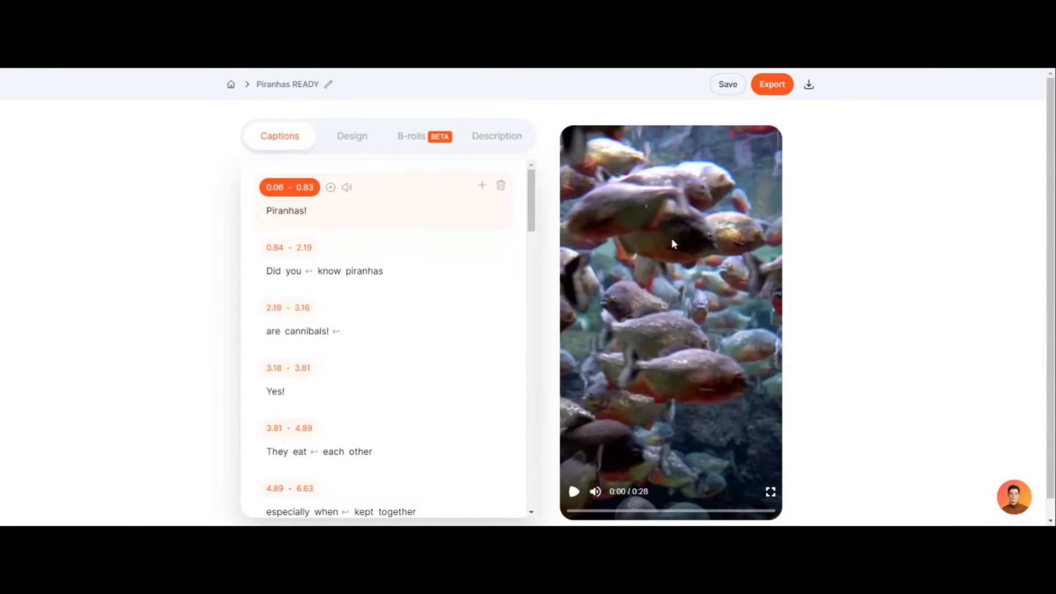
Mute the piranha clip's preview audio.
left_click(595, 491)
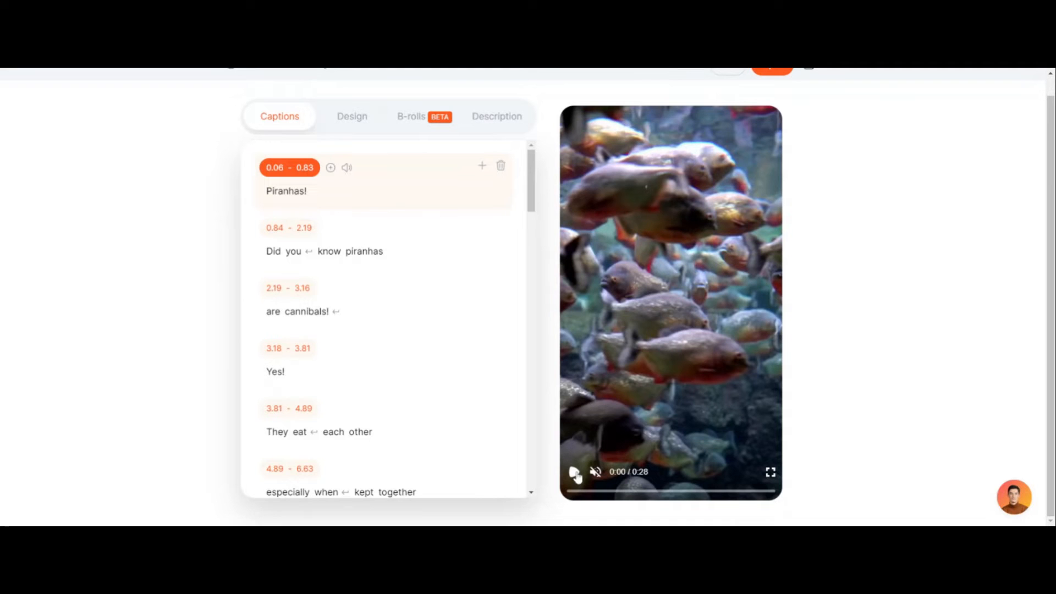
left_click(573, 471)
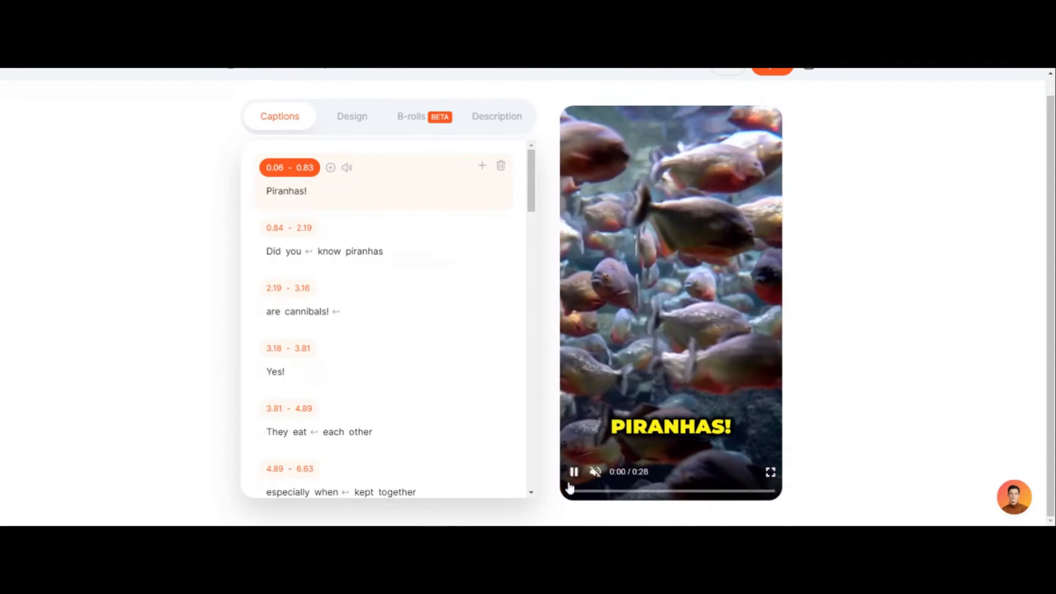
left_click(573, 471)
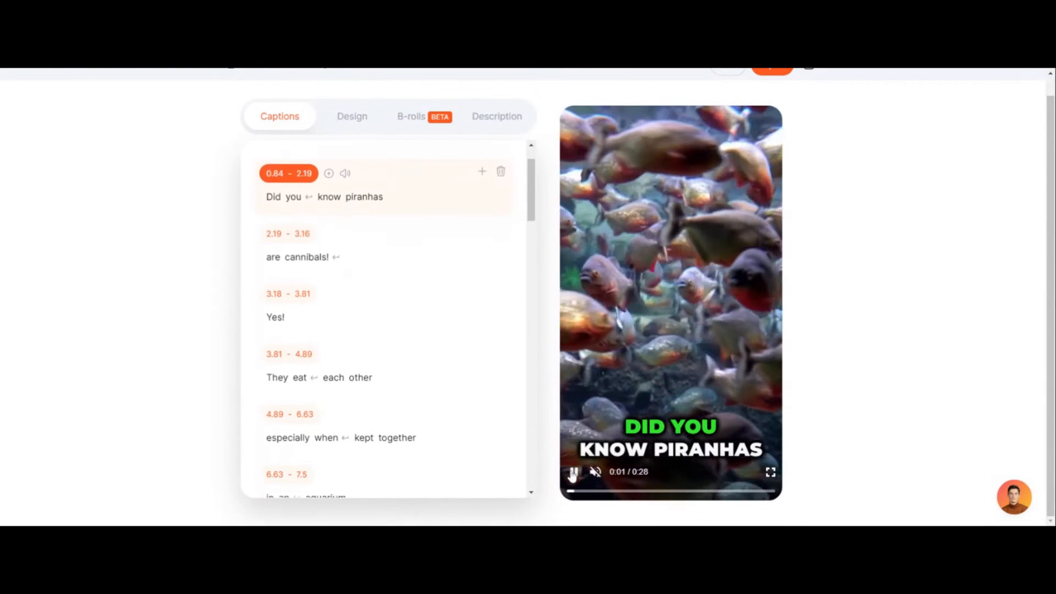
left_click(573, 471)
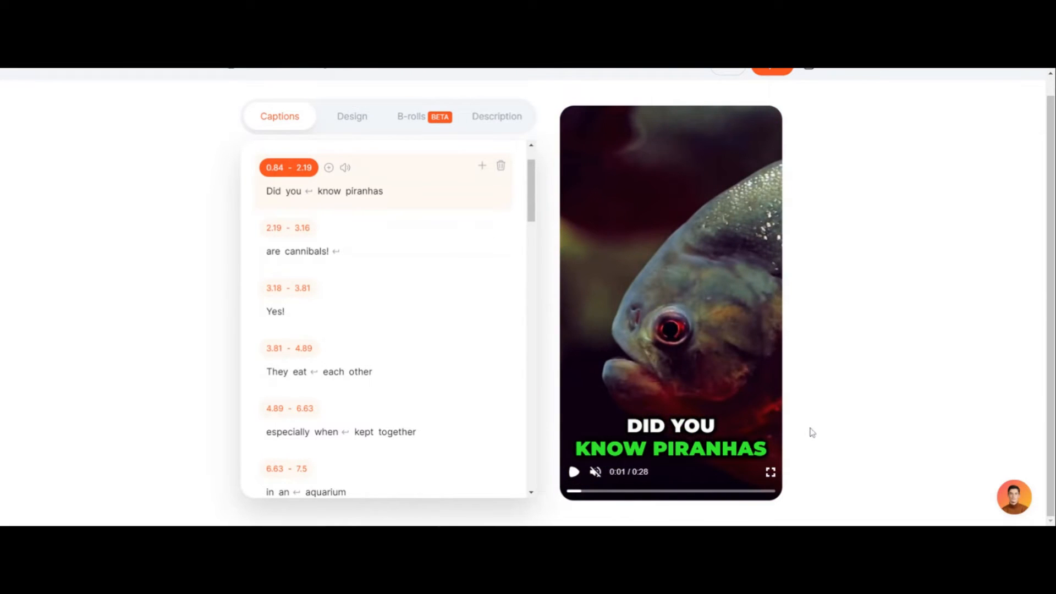
left_click(365, 191)
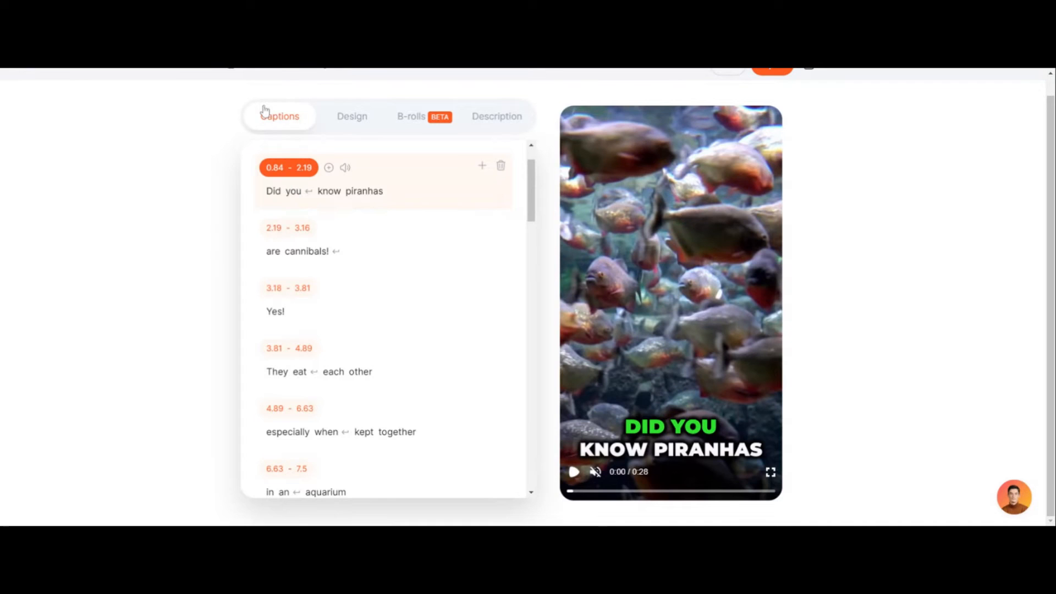
Set the captions' Position Y to 70% in Design, then list B-roll slots per caption.
left_click(352, 116)
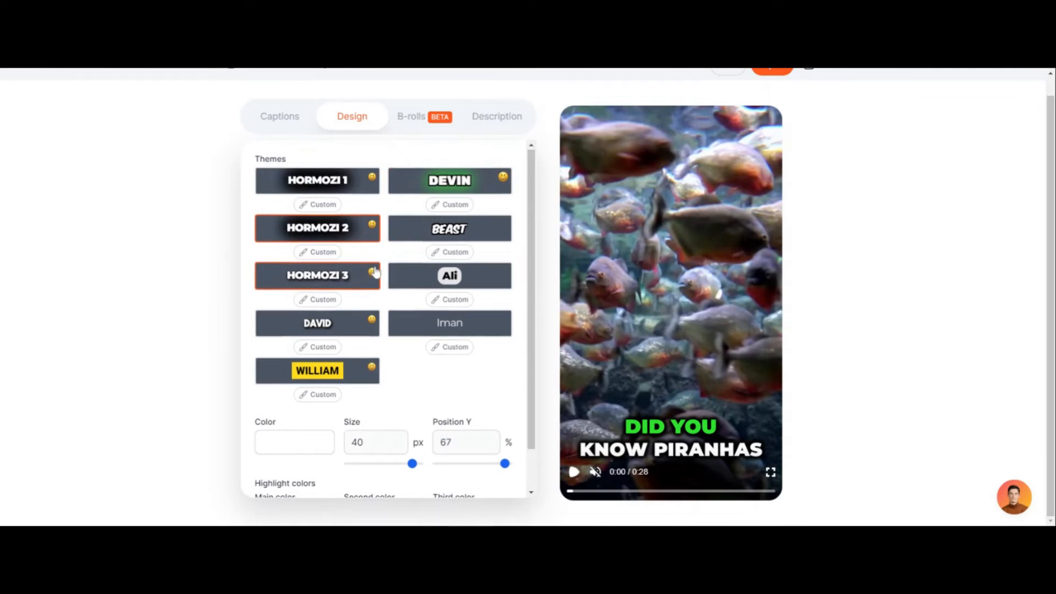
scroll("down", 3)
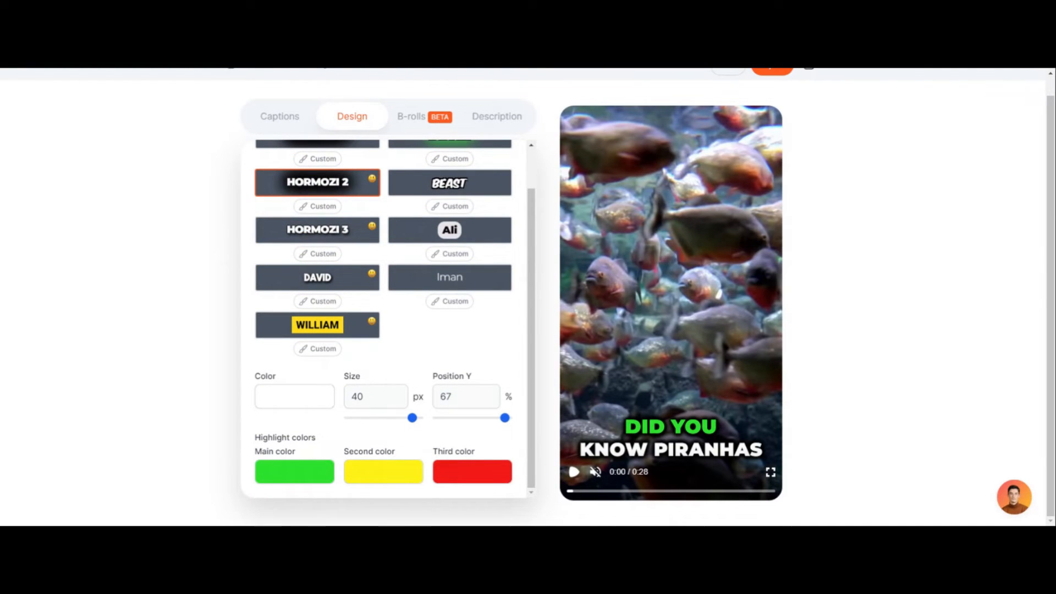
left_click_drag(505, 418, 470, 417)
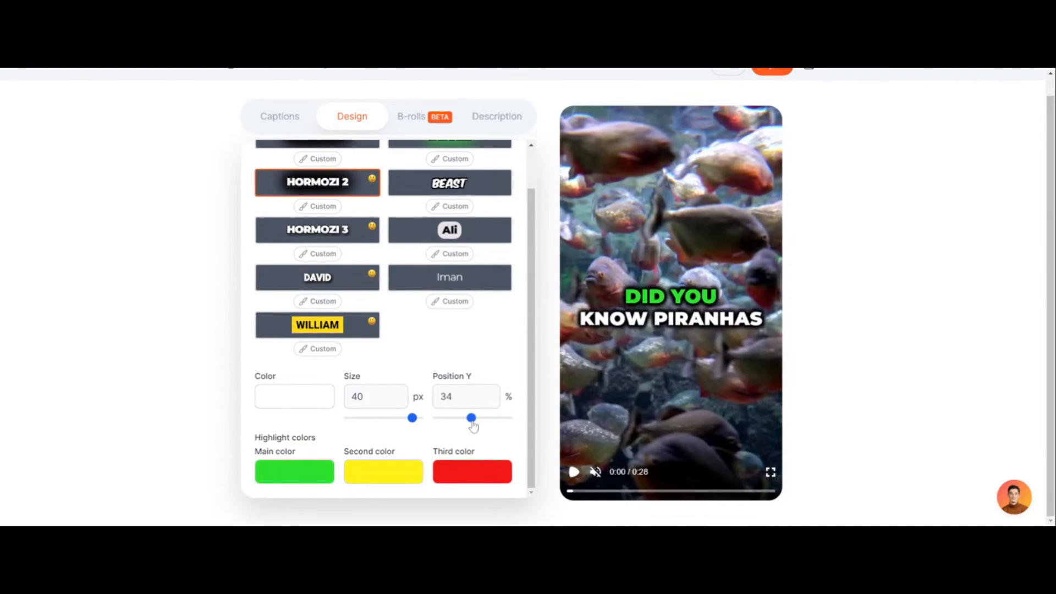
left_click_drag(471, 418, 501, 418)
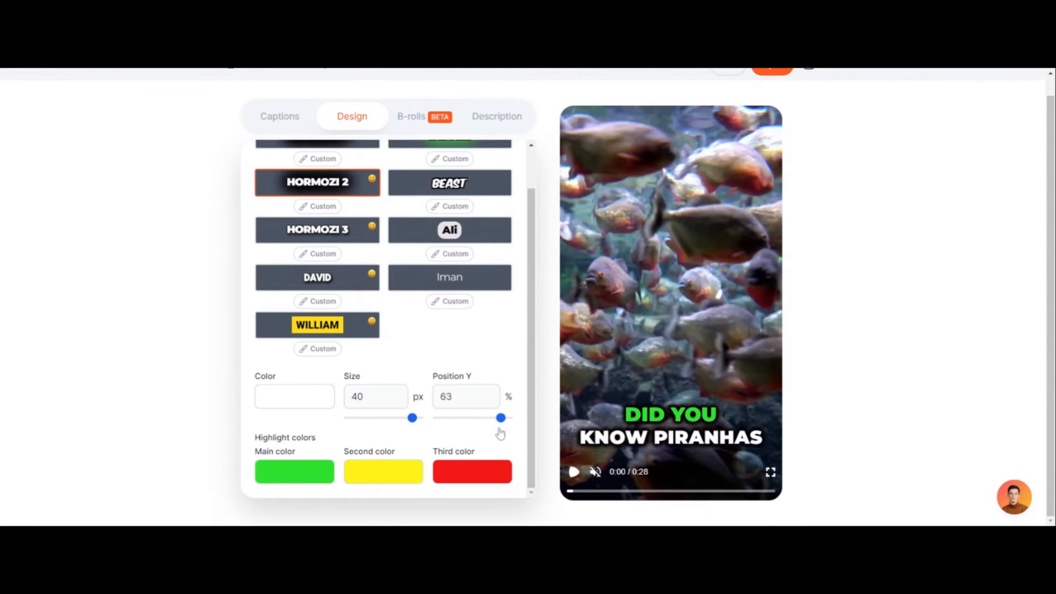
left_click_drag(501, 418, 507, 420)
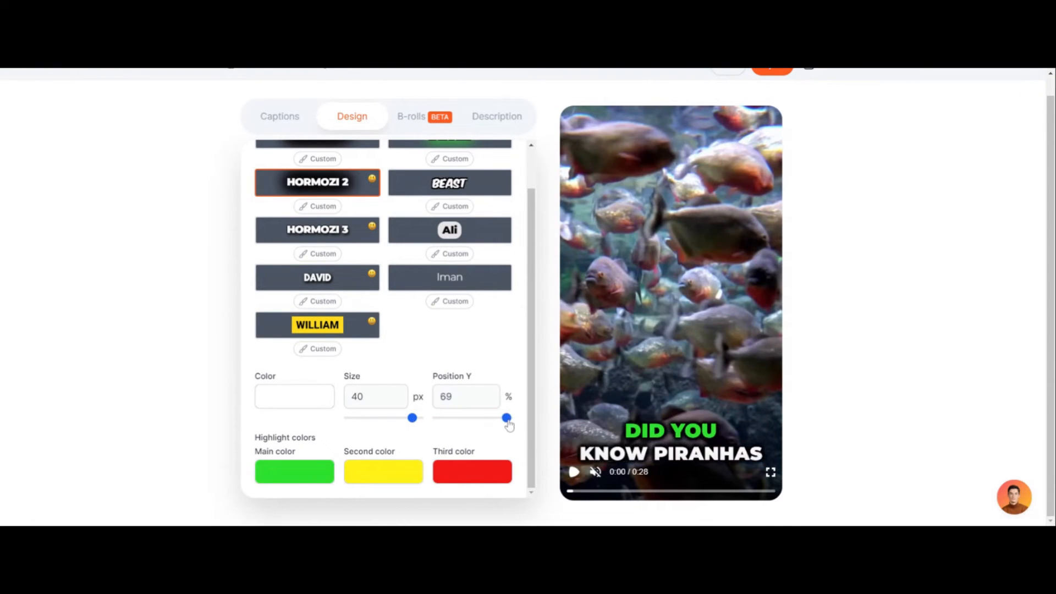
left_click_drag(507, 418, 508, 417)
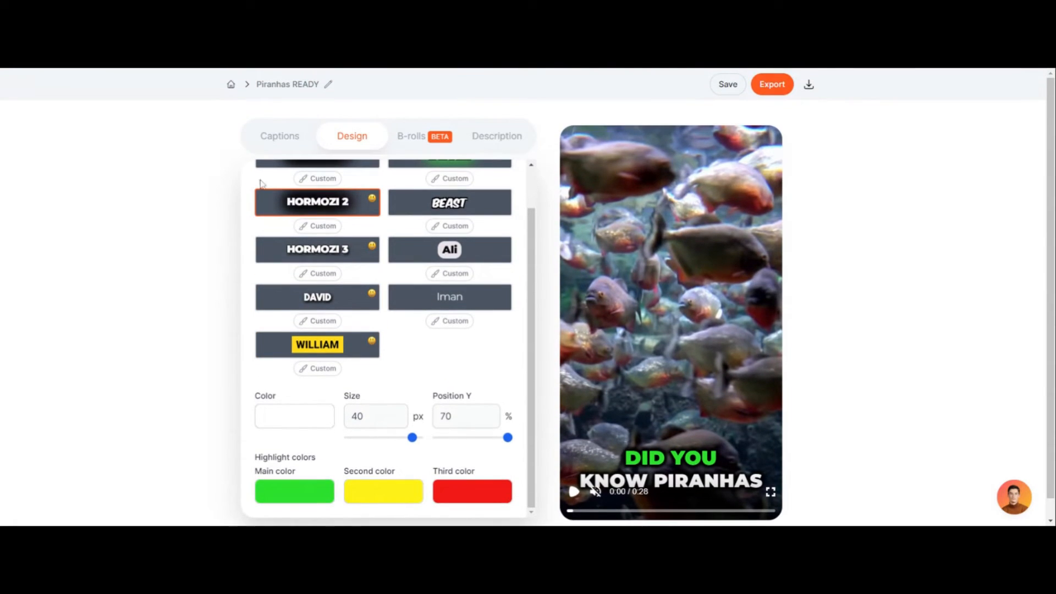
left_click(411, 136)
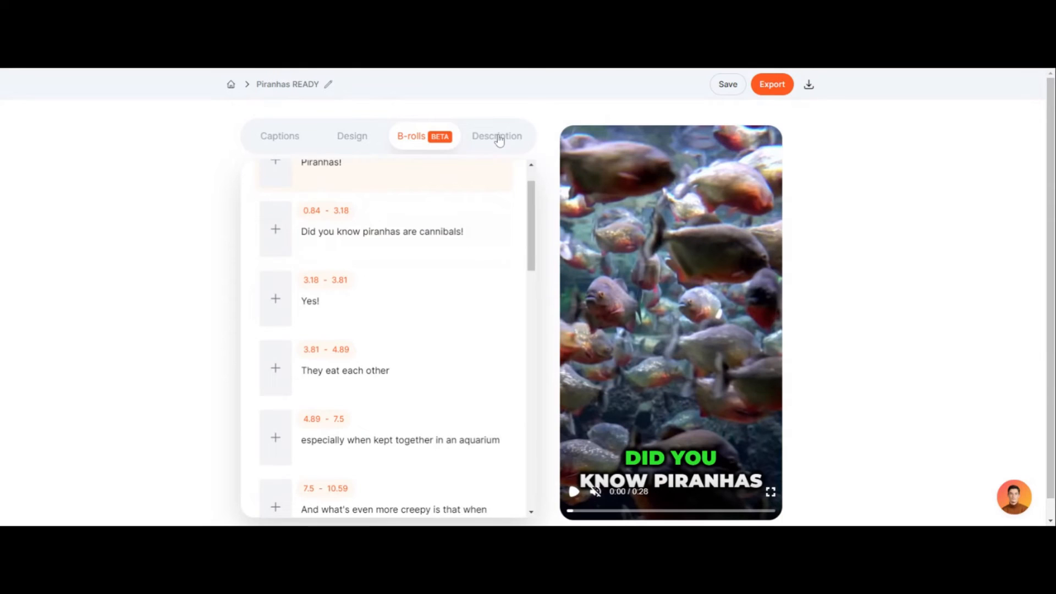
Start AI description and hashtag generation, then return to the caption lines.
left_click(496, 135)
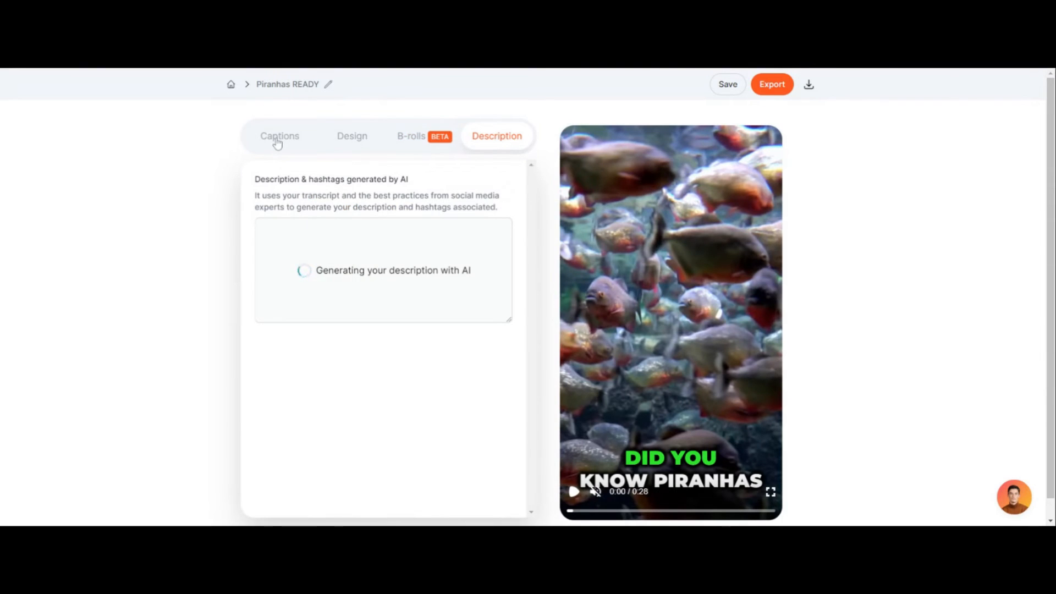
left_click(280, 135)
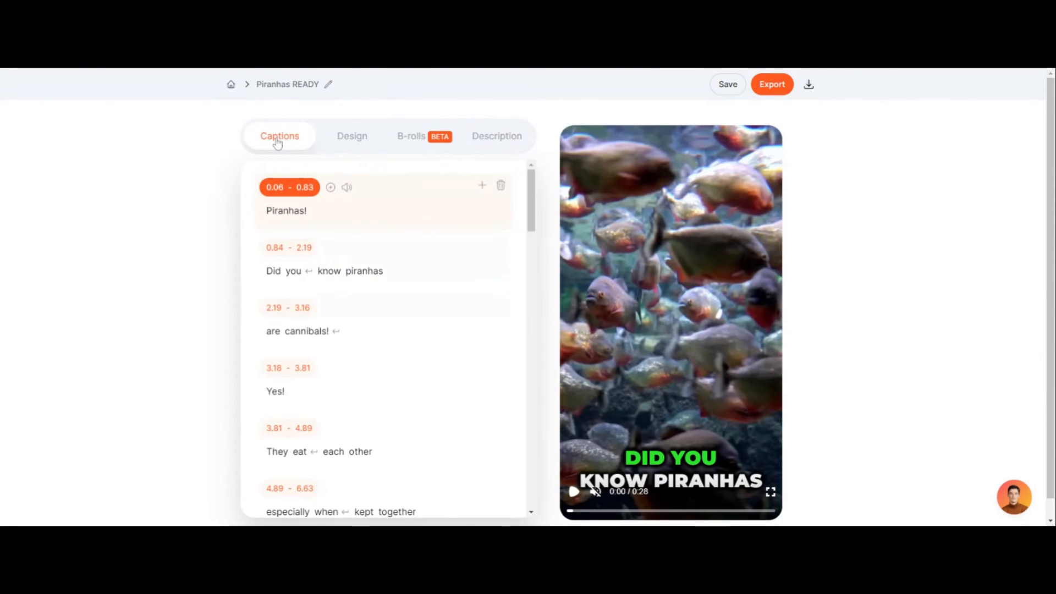
mouse_move(195, 73)
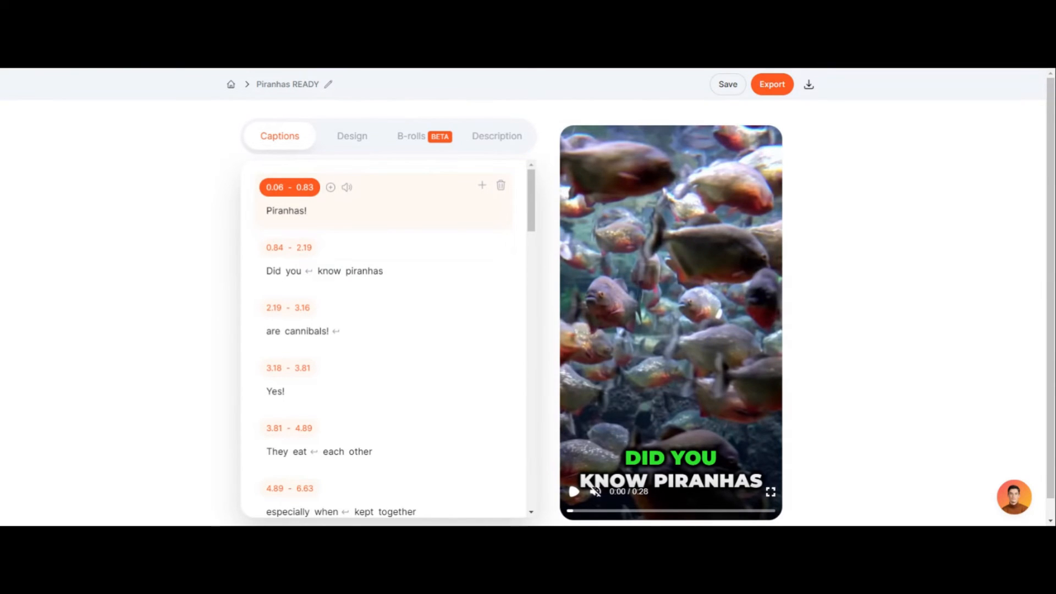
Play the muted preview through to 0:12, where the 'THEY DO' caption shows.
left_click(573, 492)
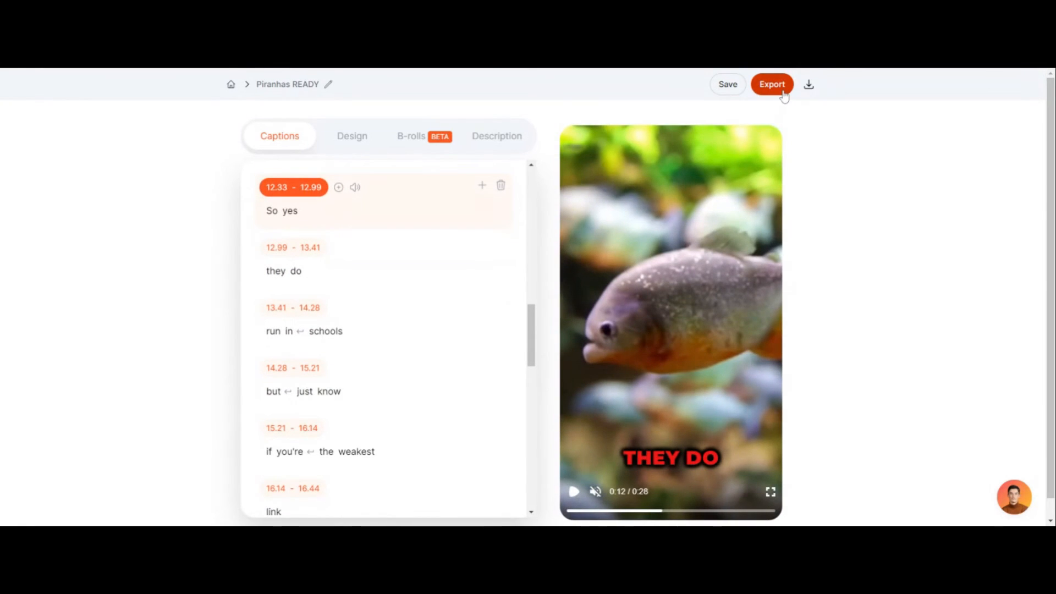
mouse_move(686, 73)
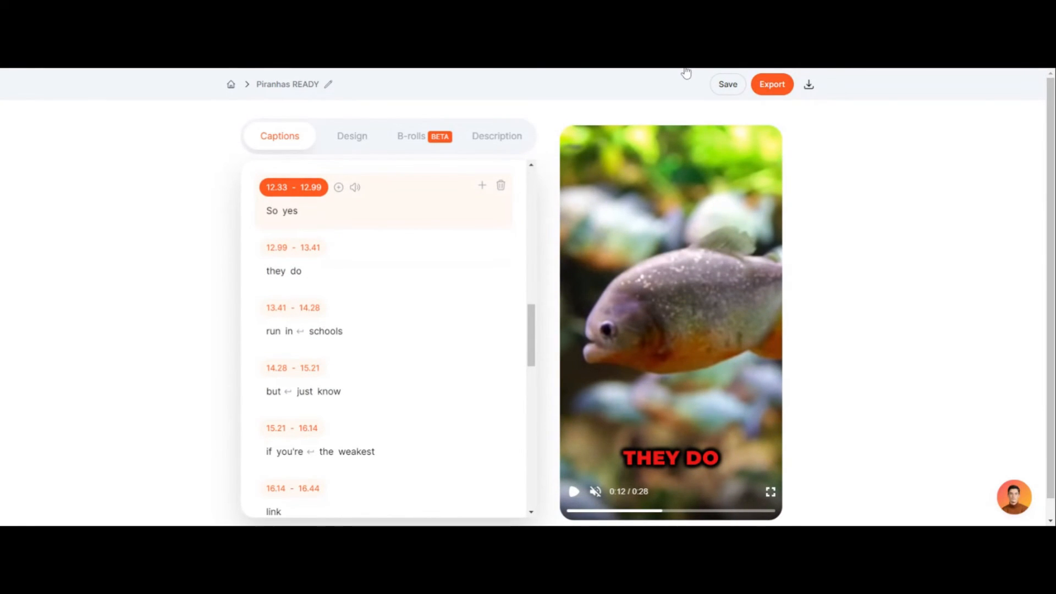